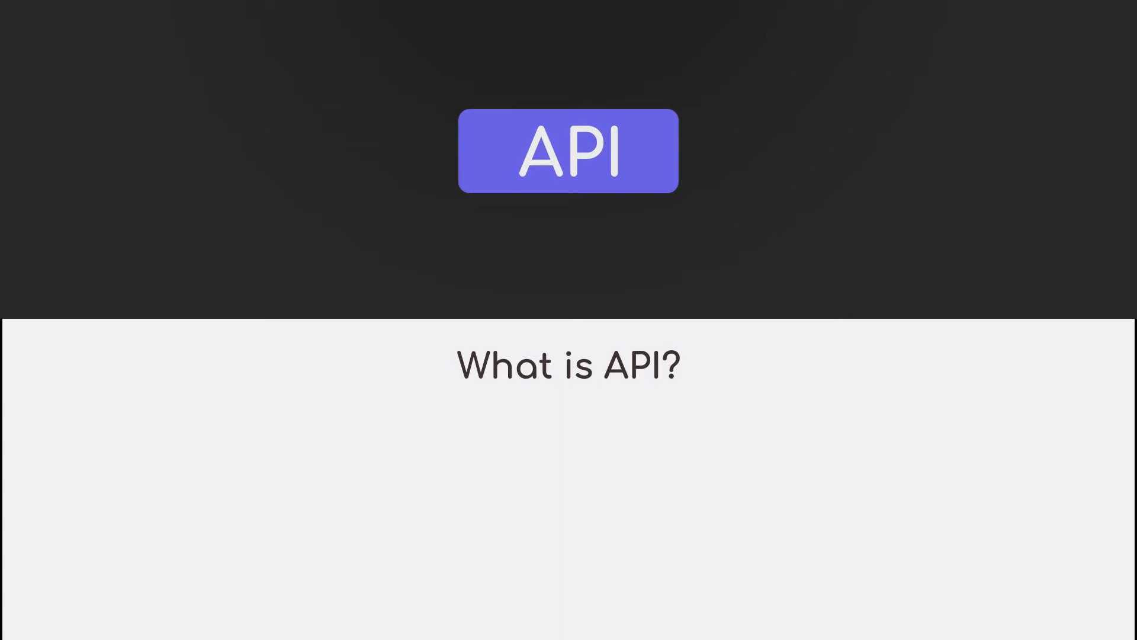
- Advance the slides to reveal 'API = Application Programming Interface' under 'What is API?'
{"action": "left_click", "coordinate": [568, 150]}
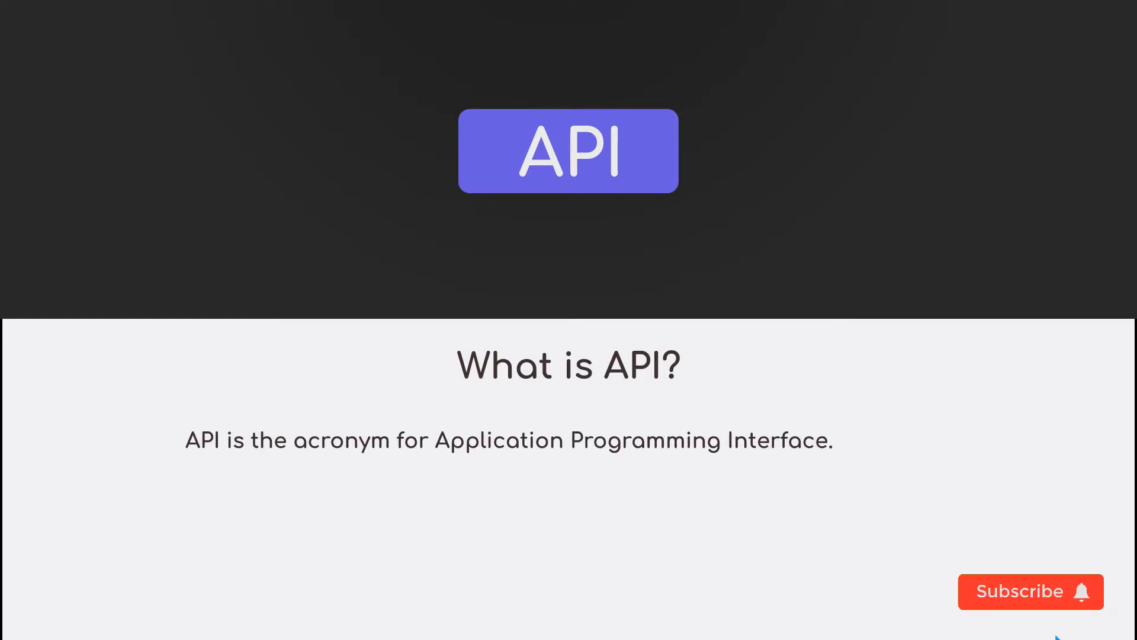
{"action": "left_click", "coordinate": [1030, 591]}
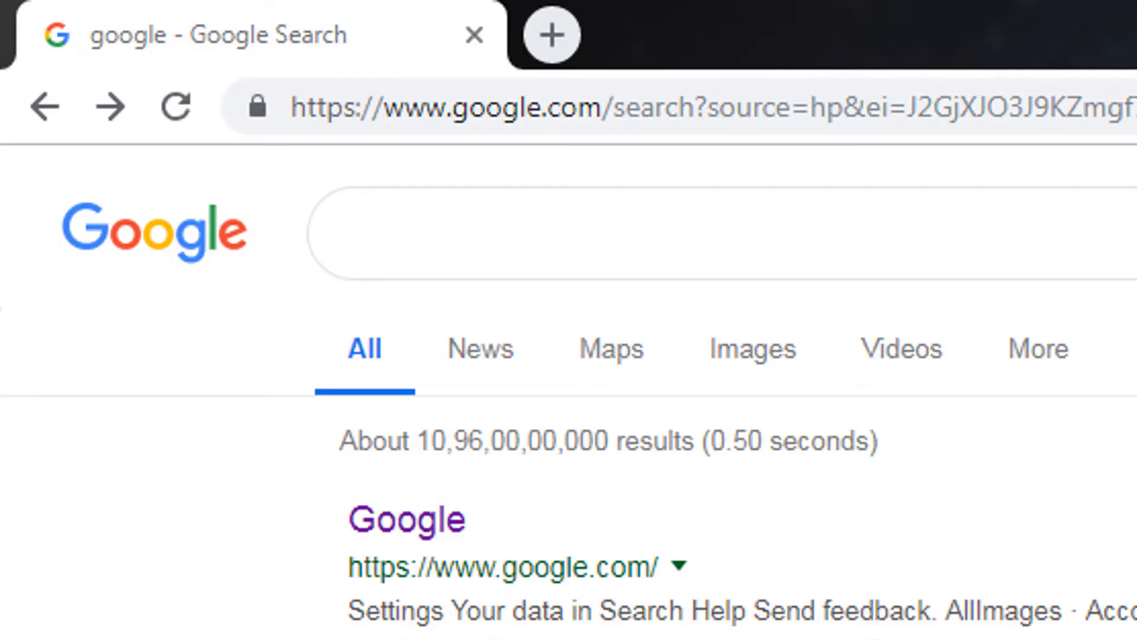
- Enter 'airline tick' in the Google search box to list ticket suggestions
{"action": "type", "text": "airline tick"}
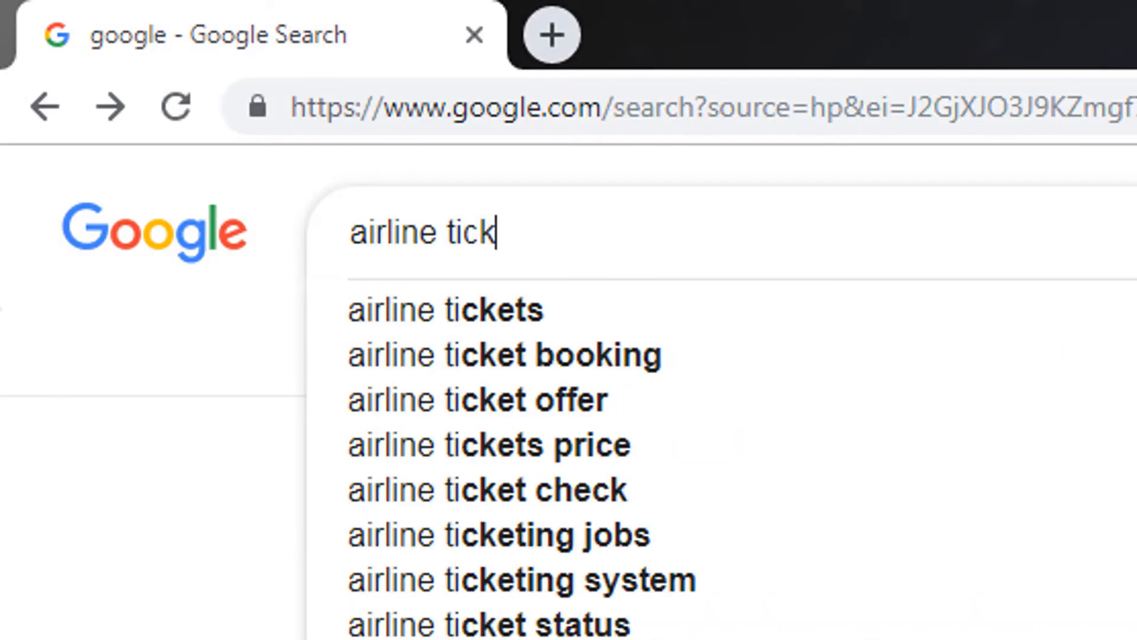